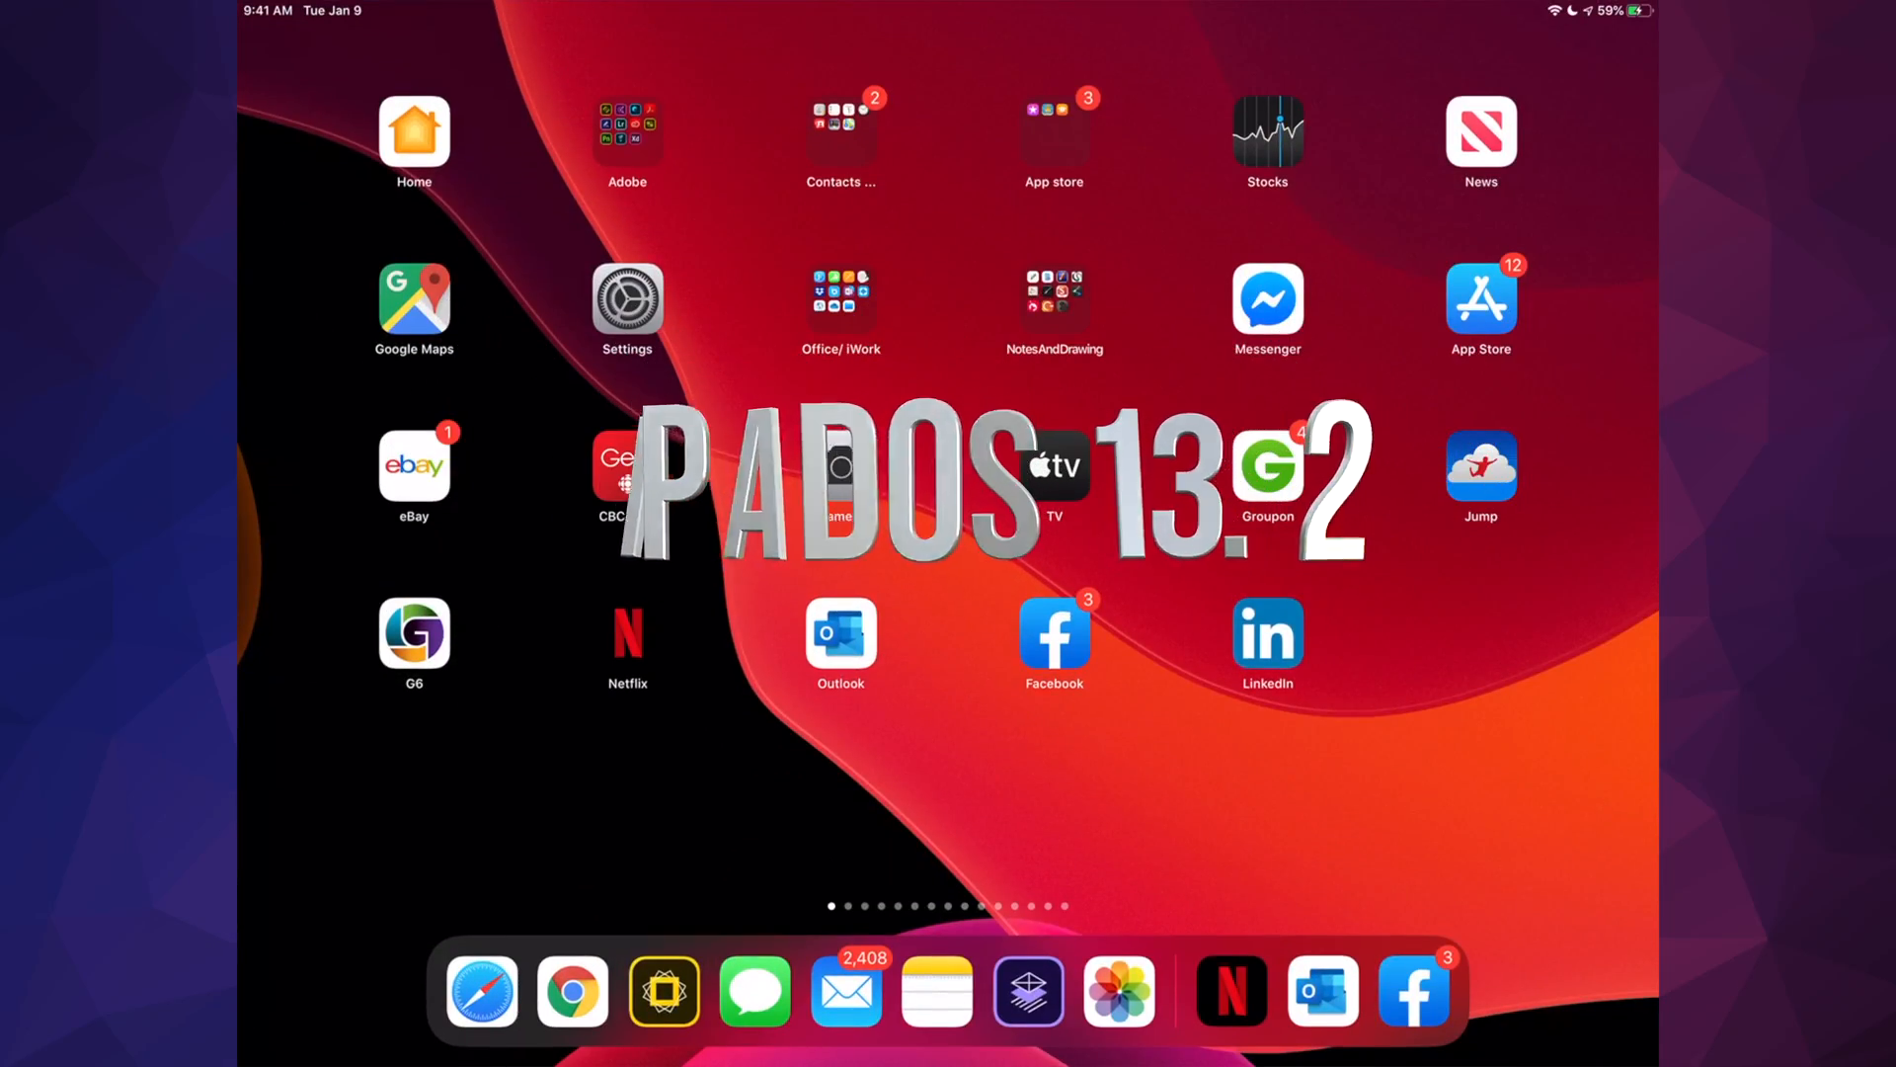
Open Settings and reach General > Software Update, showing iPadOS 13.2 (526.8 MB)
left_click(627, 297)
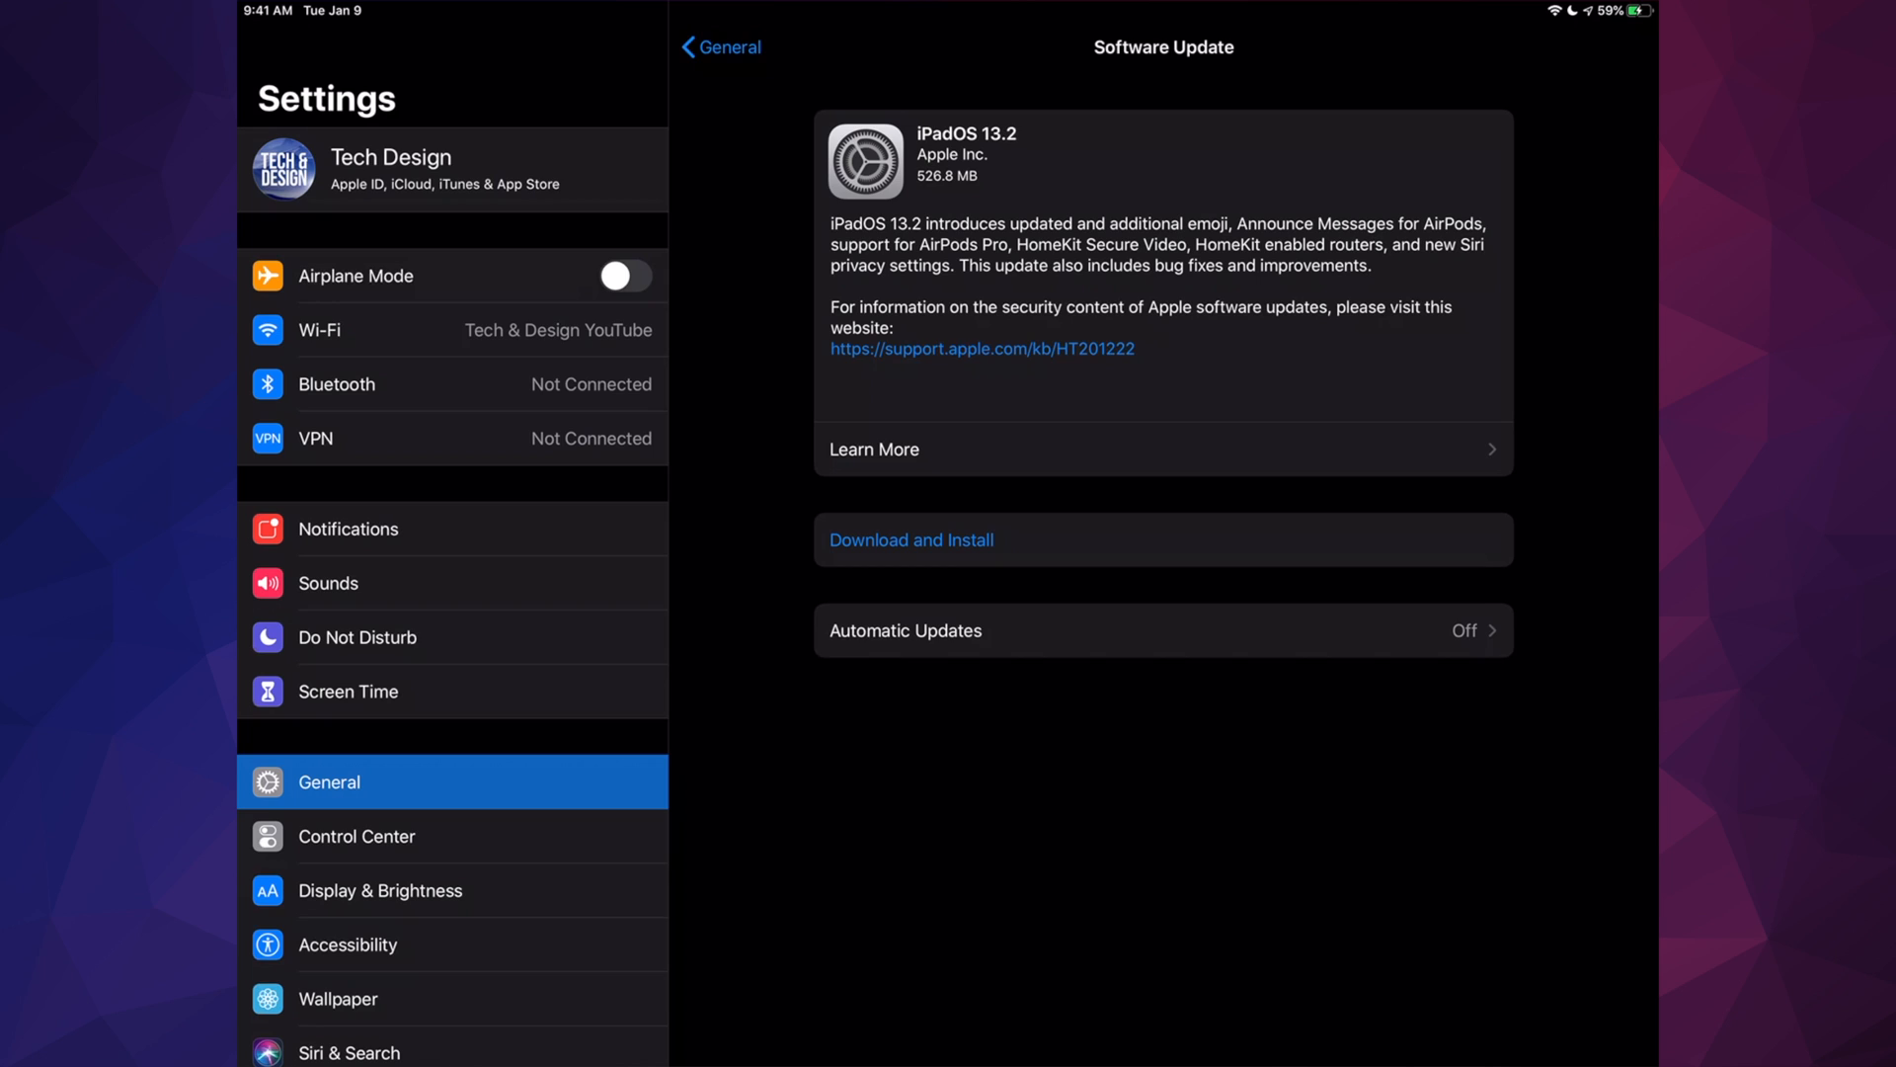
Download iPadOS 13.2 after entering the passcode, until it shows Downloaded
left_click(911, 540)
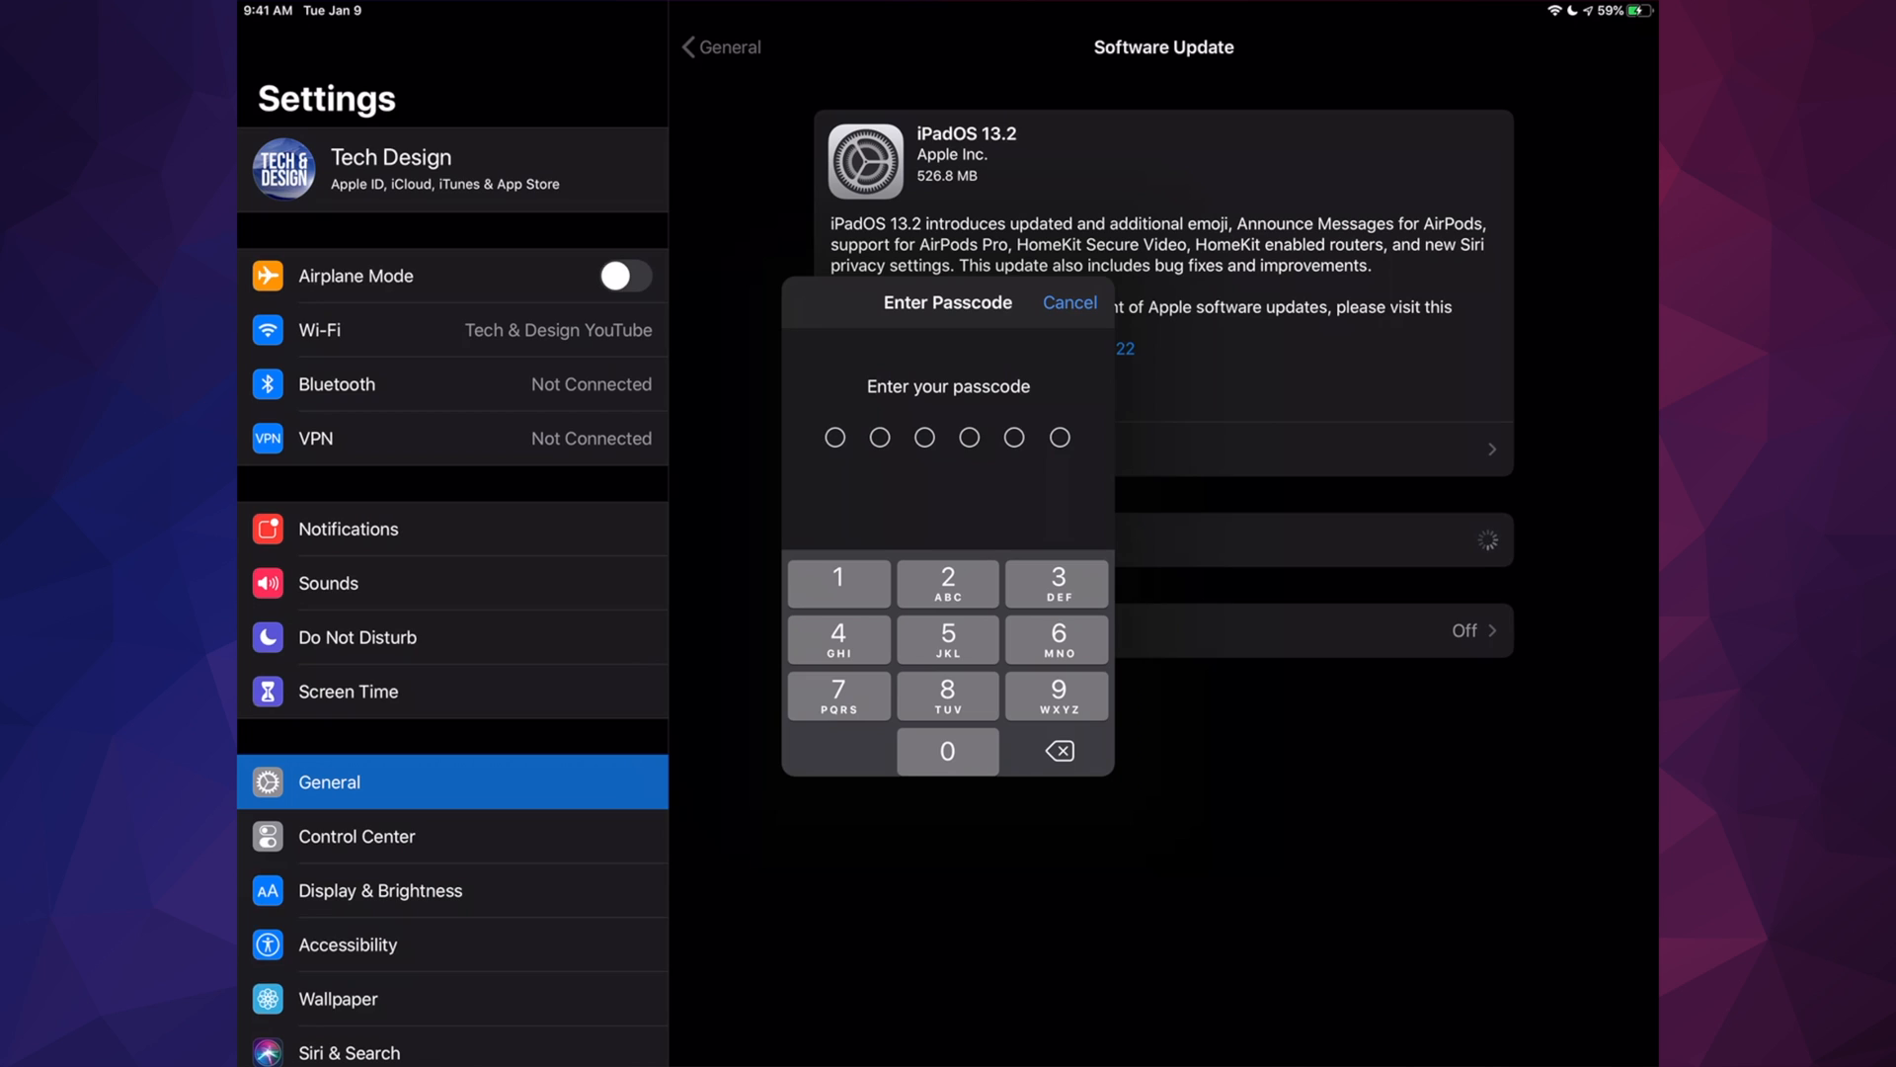
left_click(1070, 302)
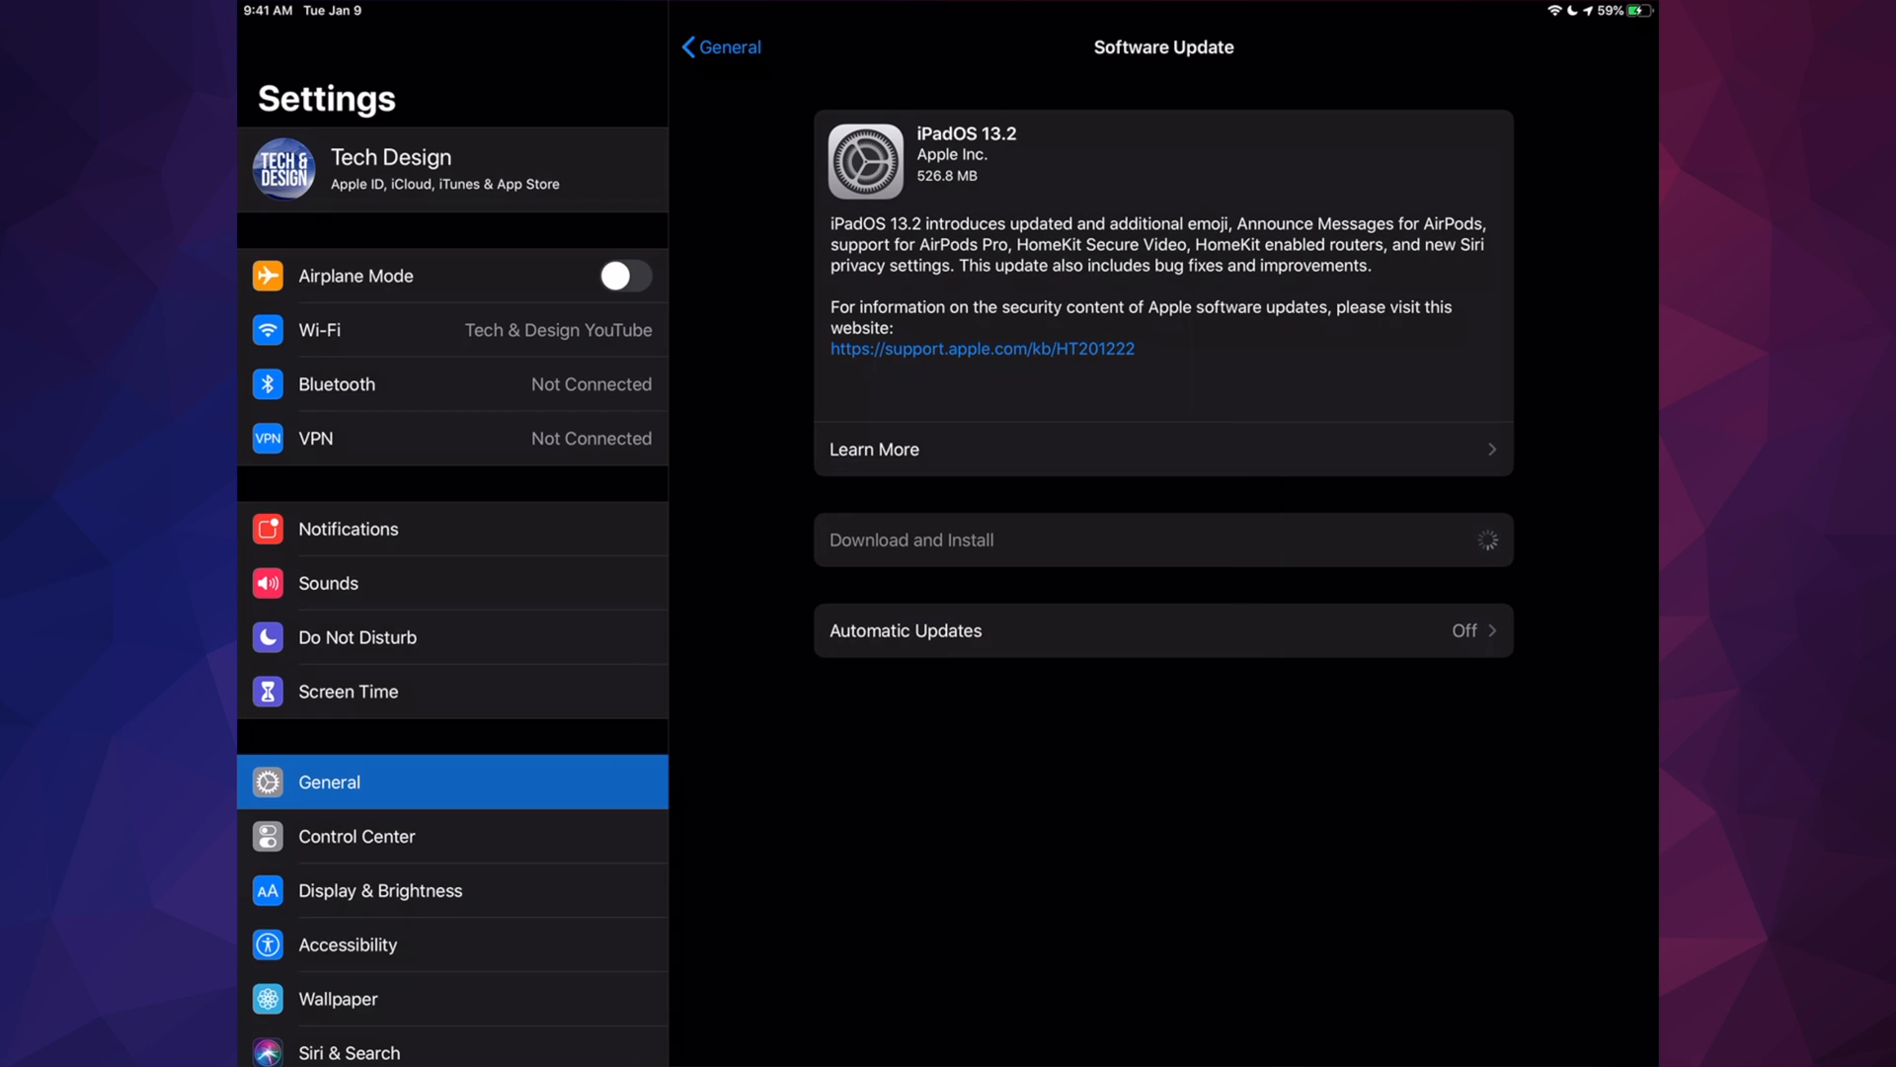
left_click(952, 540)
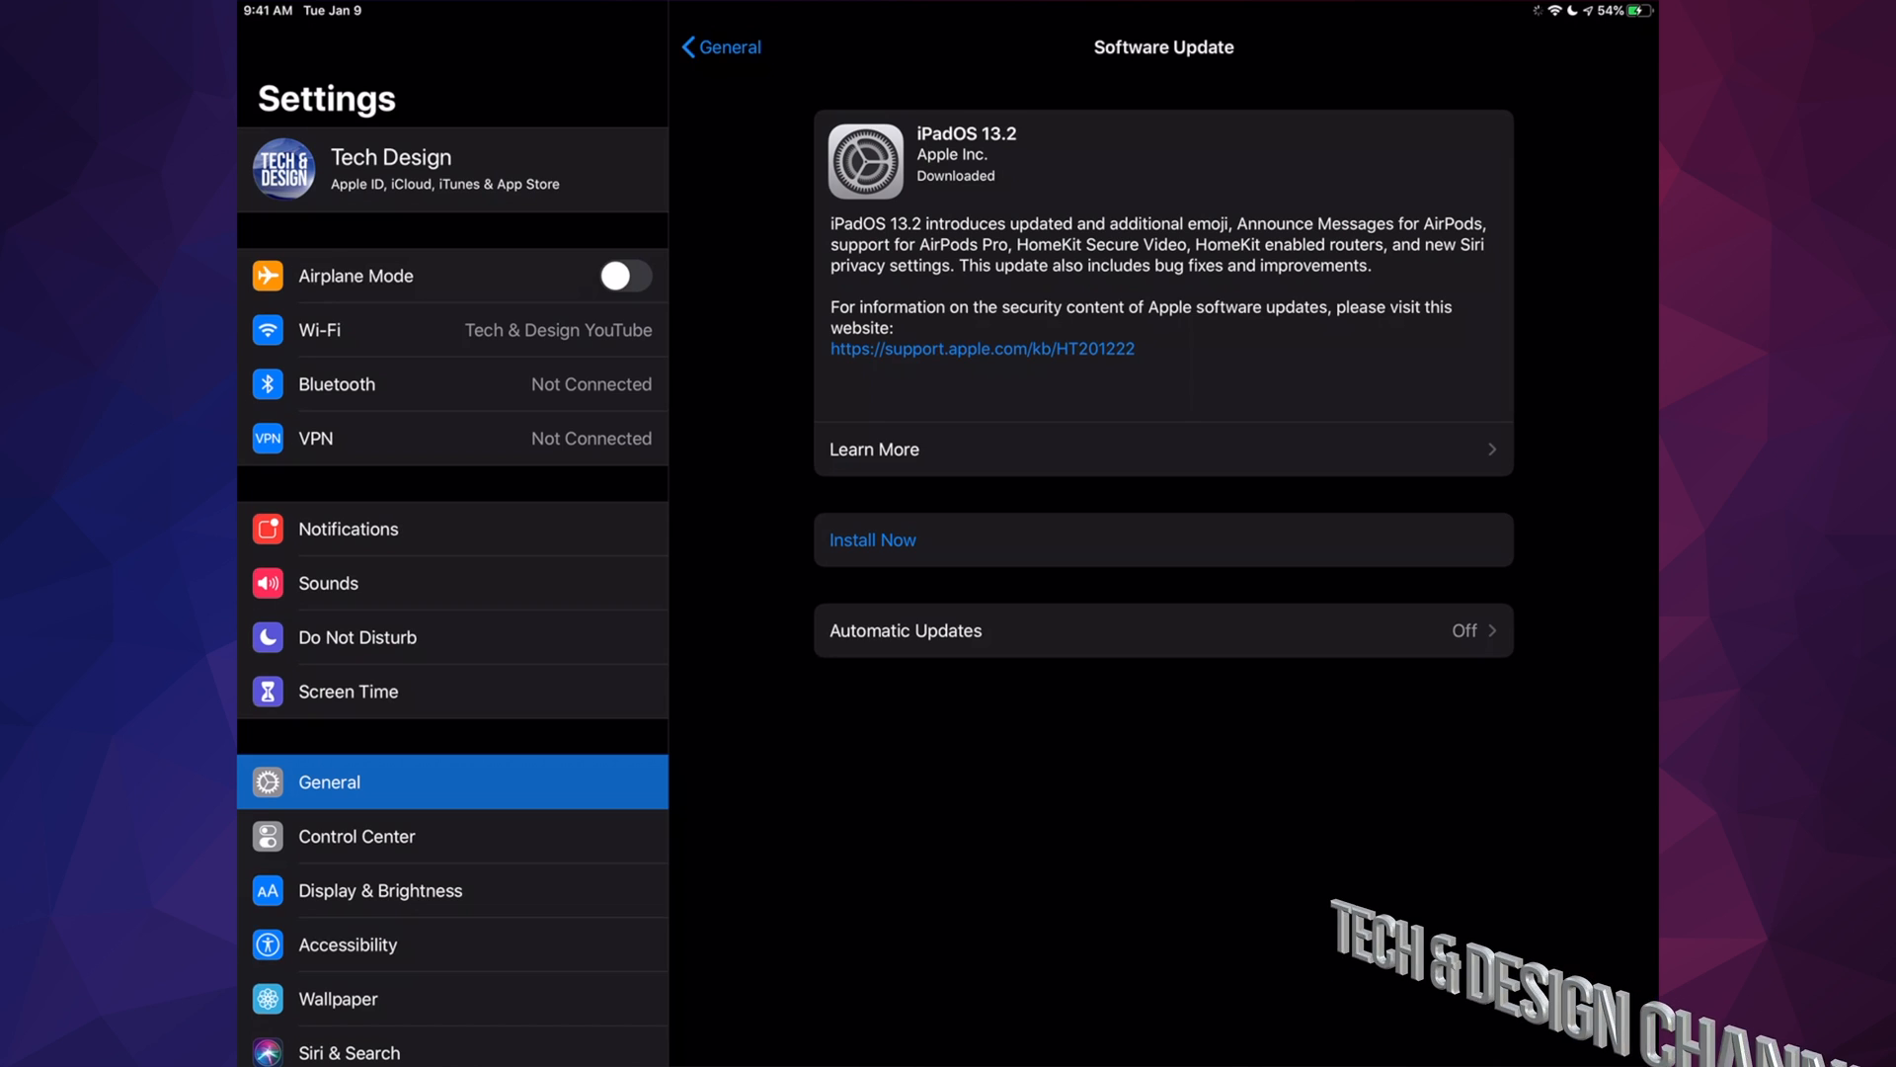
Install iPadOS 13.2 now and wait for Software Update Complete after restart
left_click(872, 540)
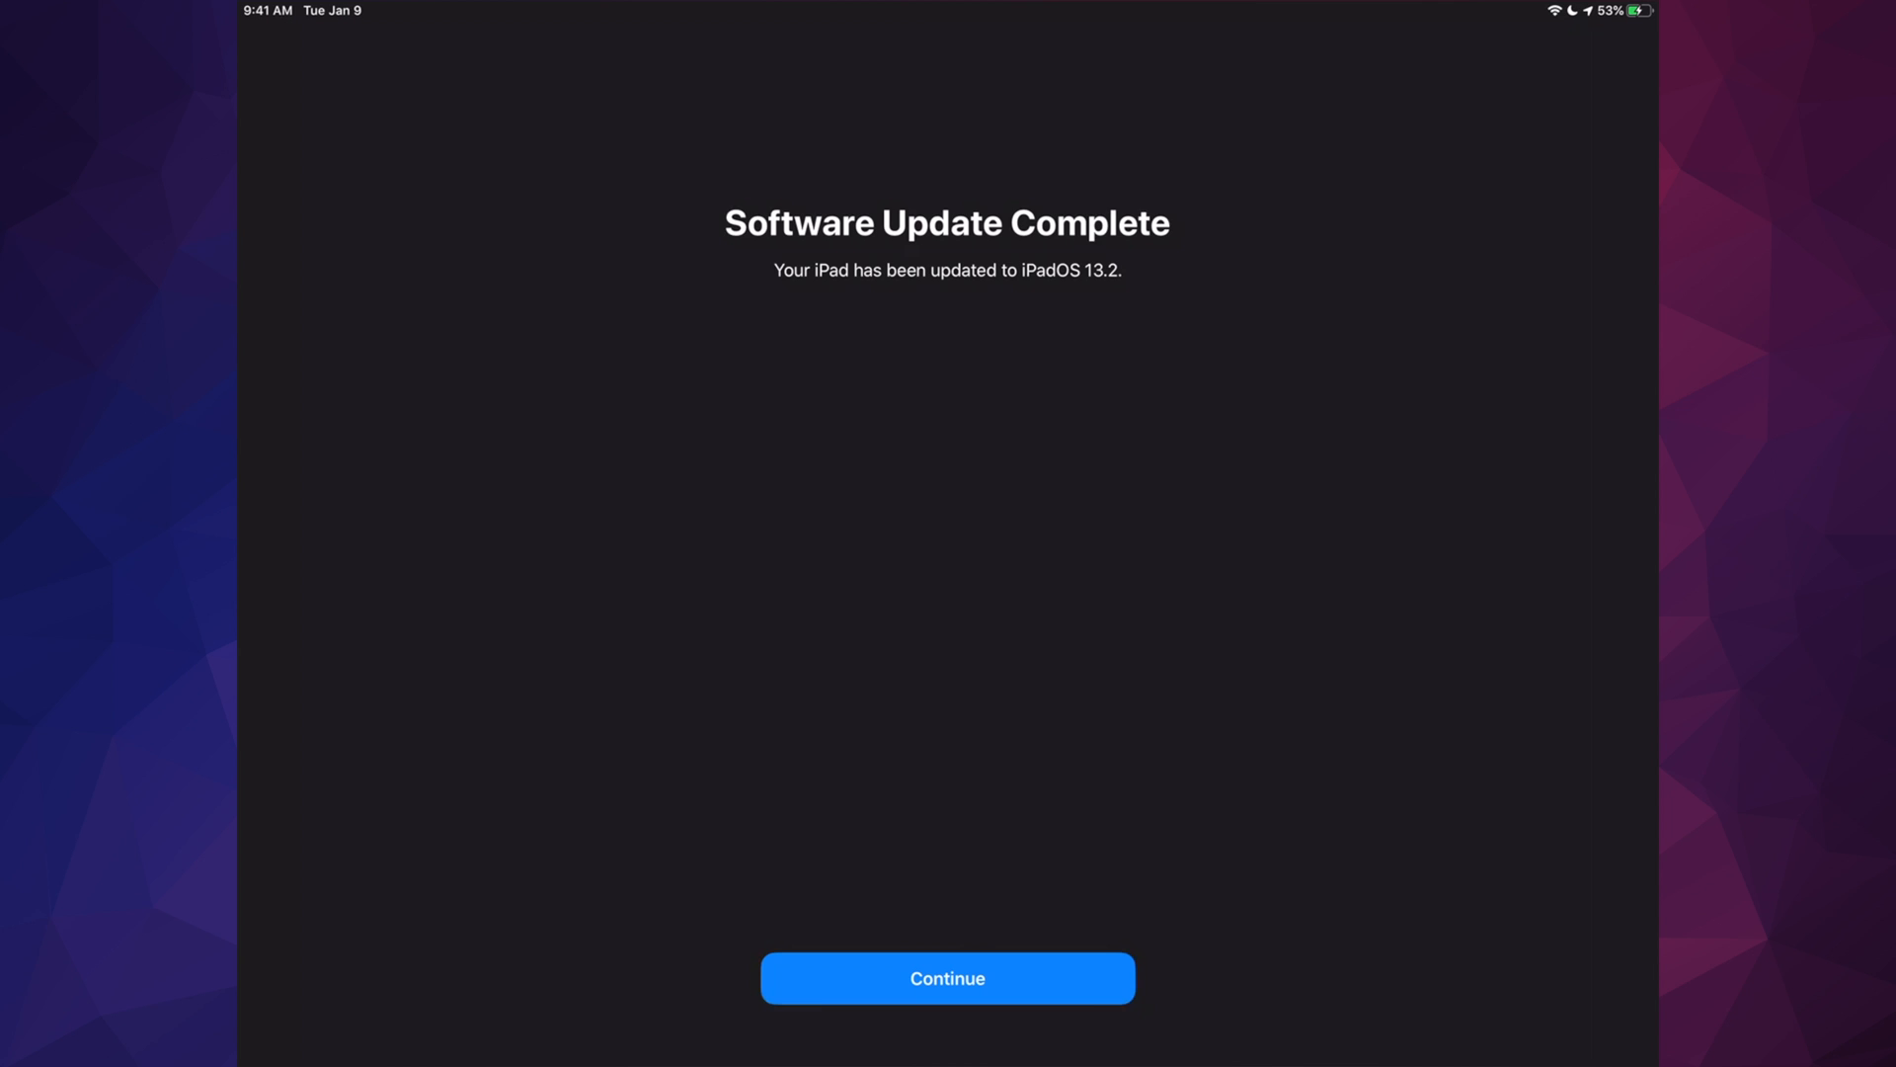
Continue past the update notice, decline Improve Siri & Dictation, and tap Get Started
left_click(948, 978)
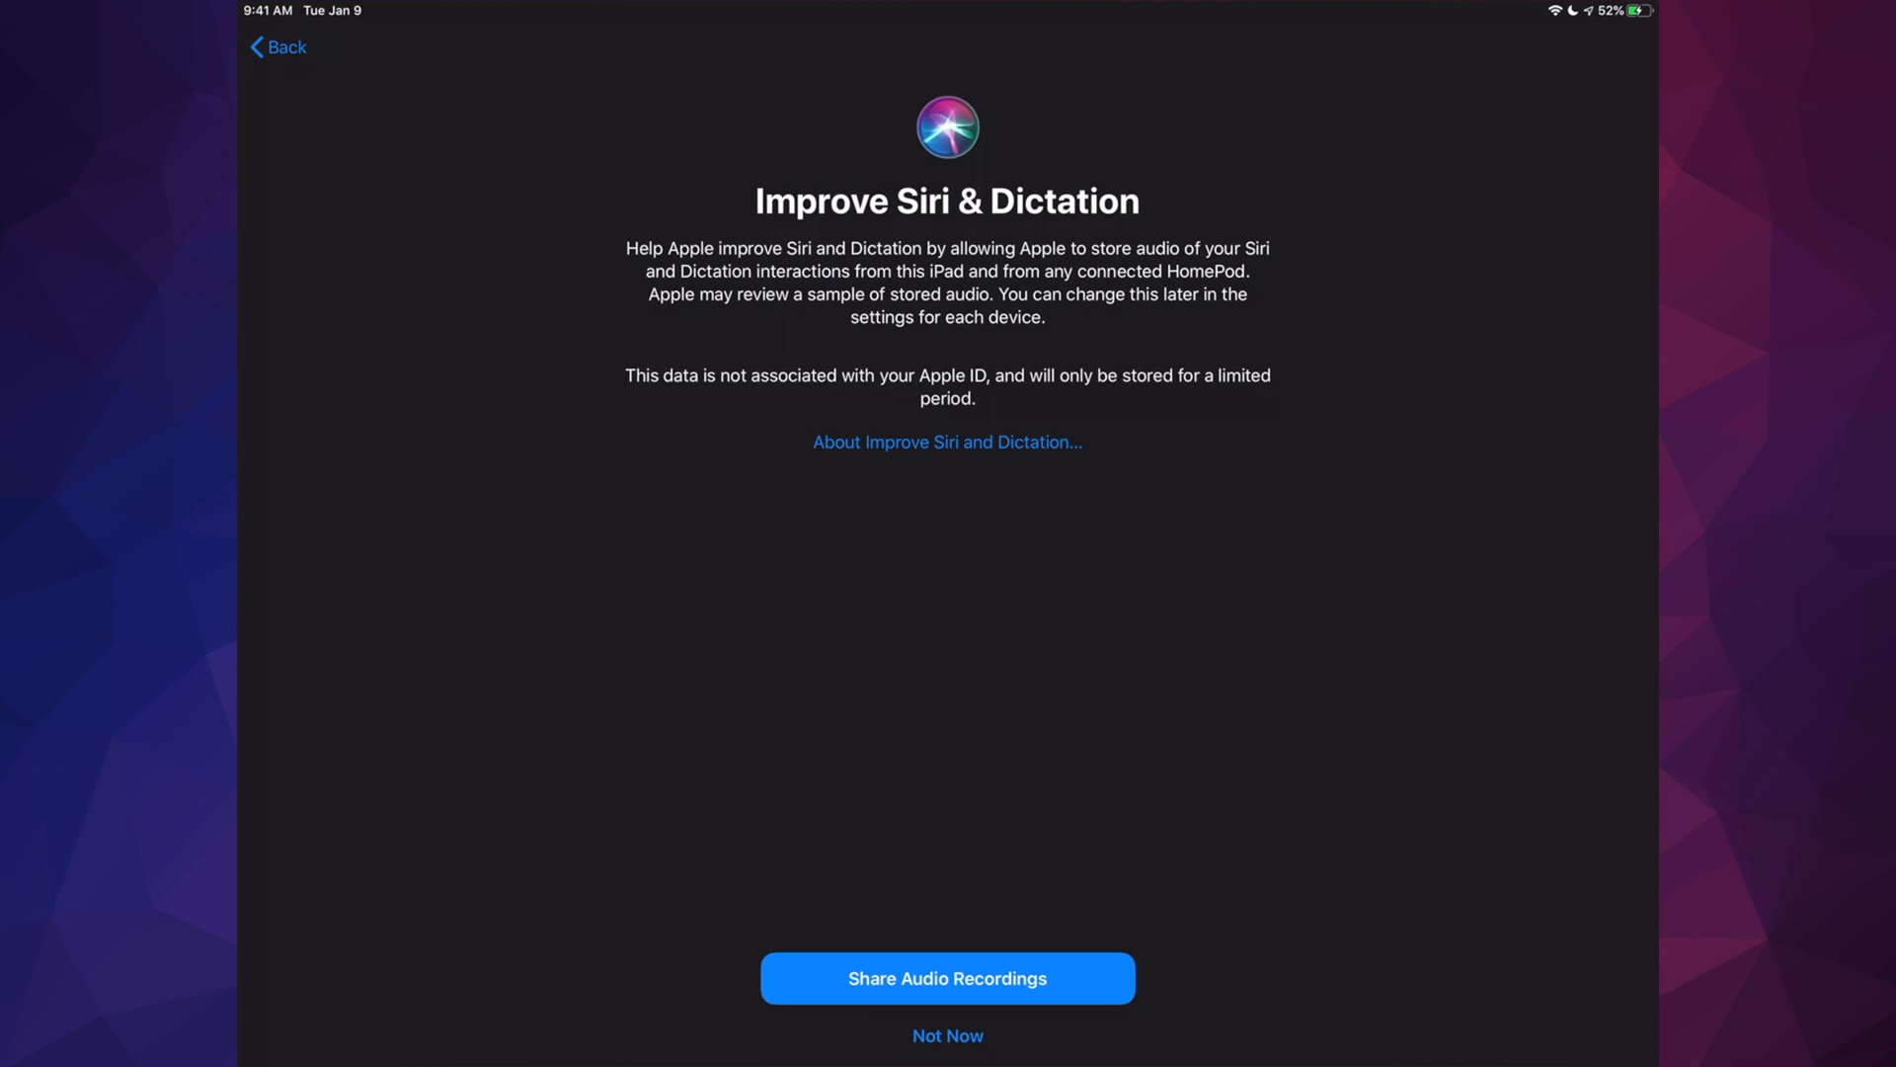
left_click(947, 977)
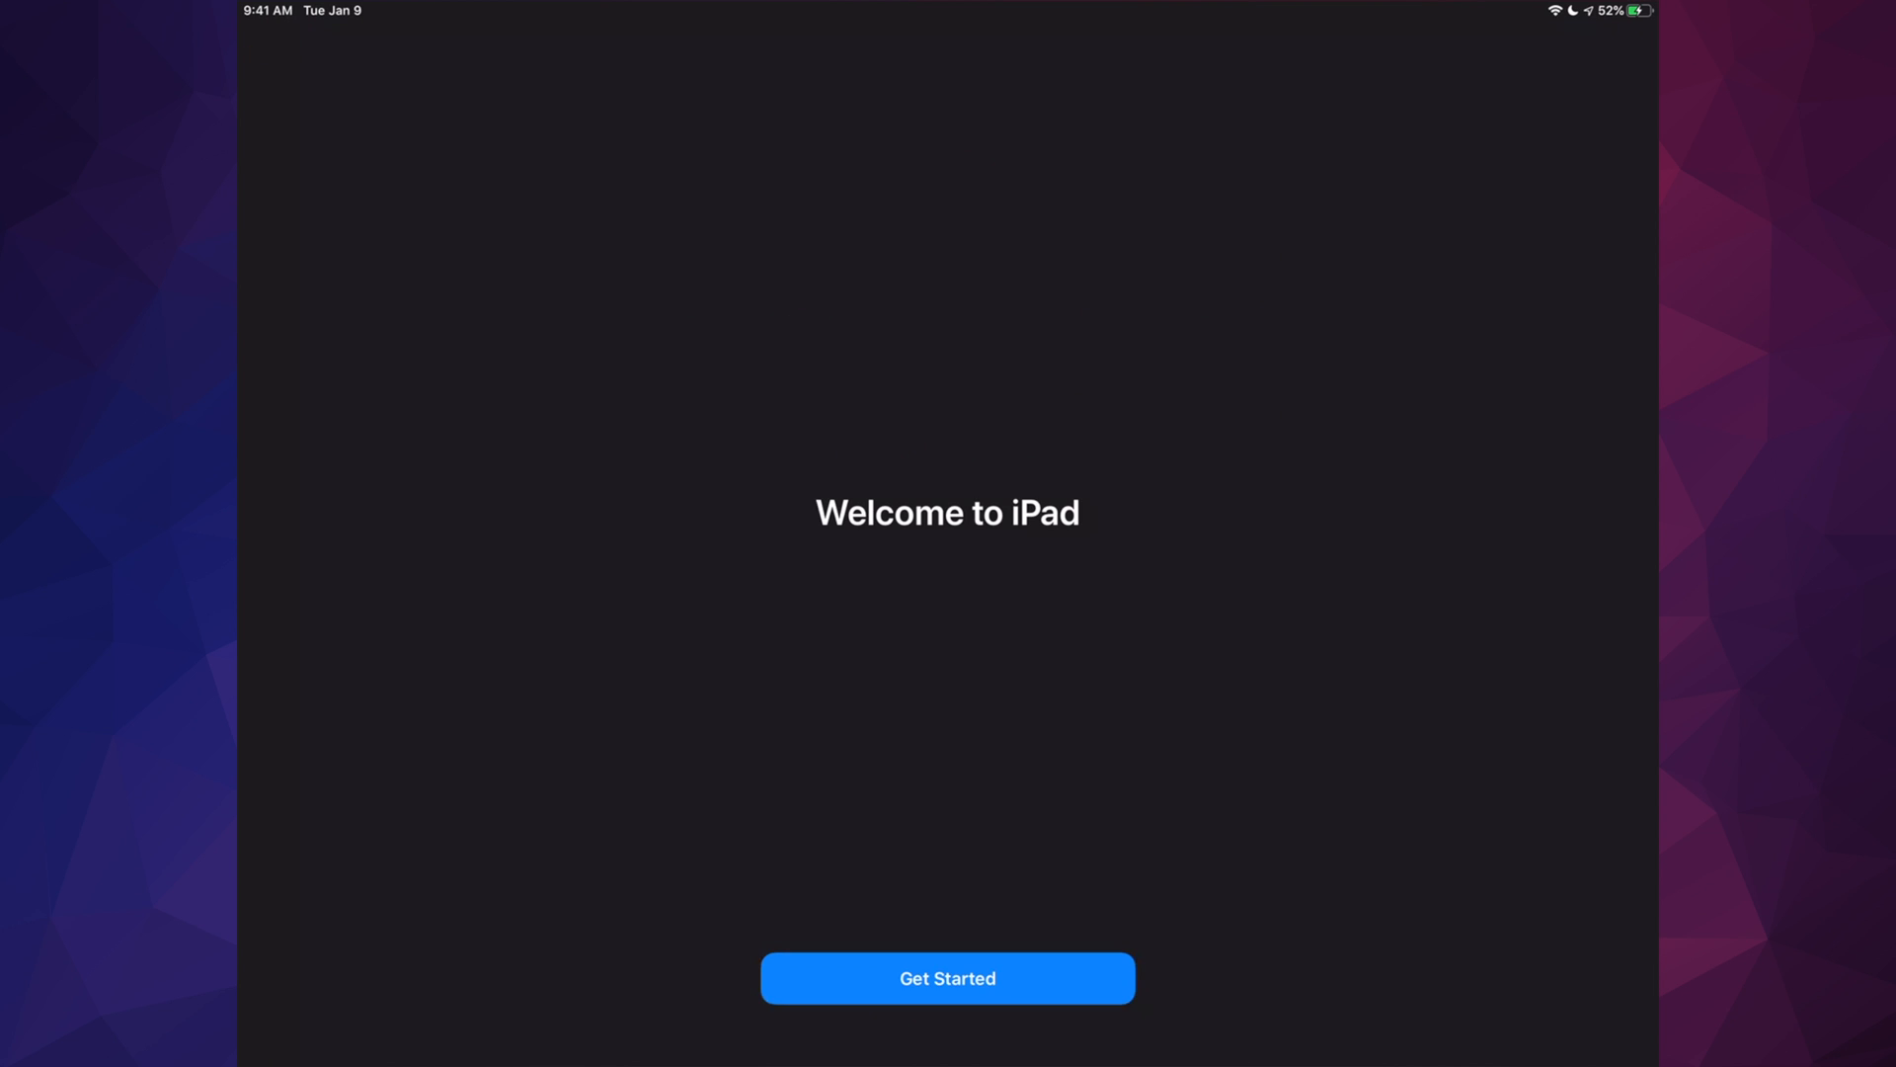
left_click(947, 978)
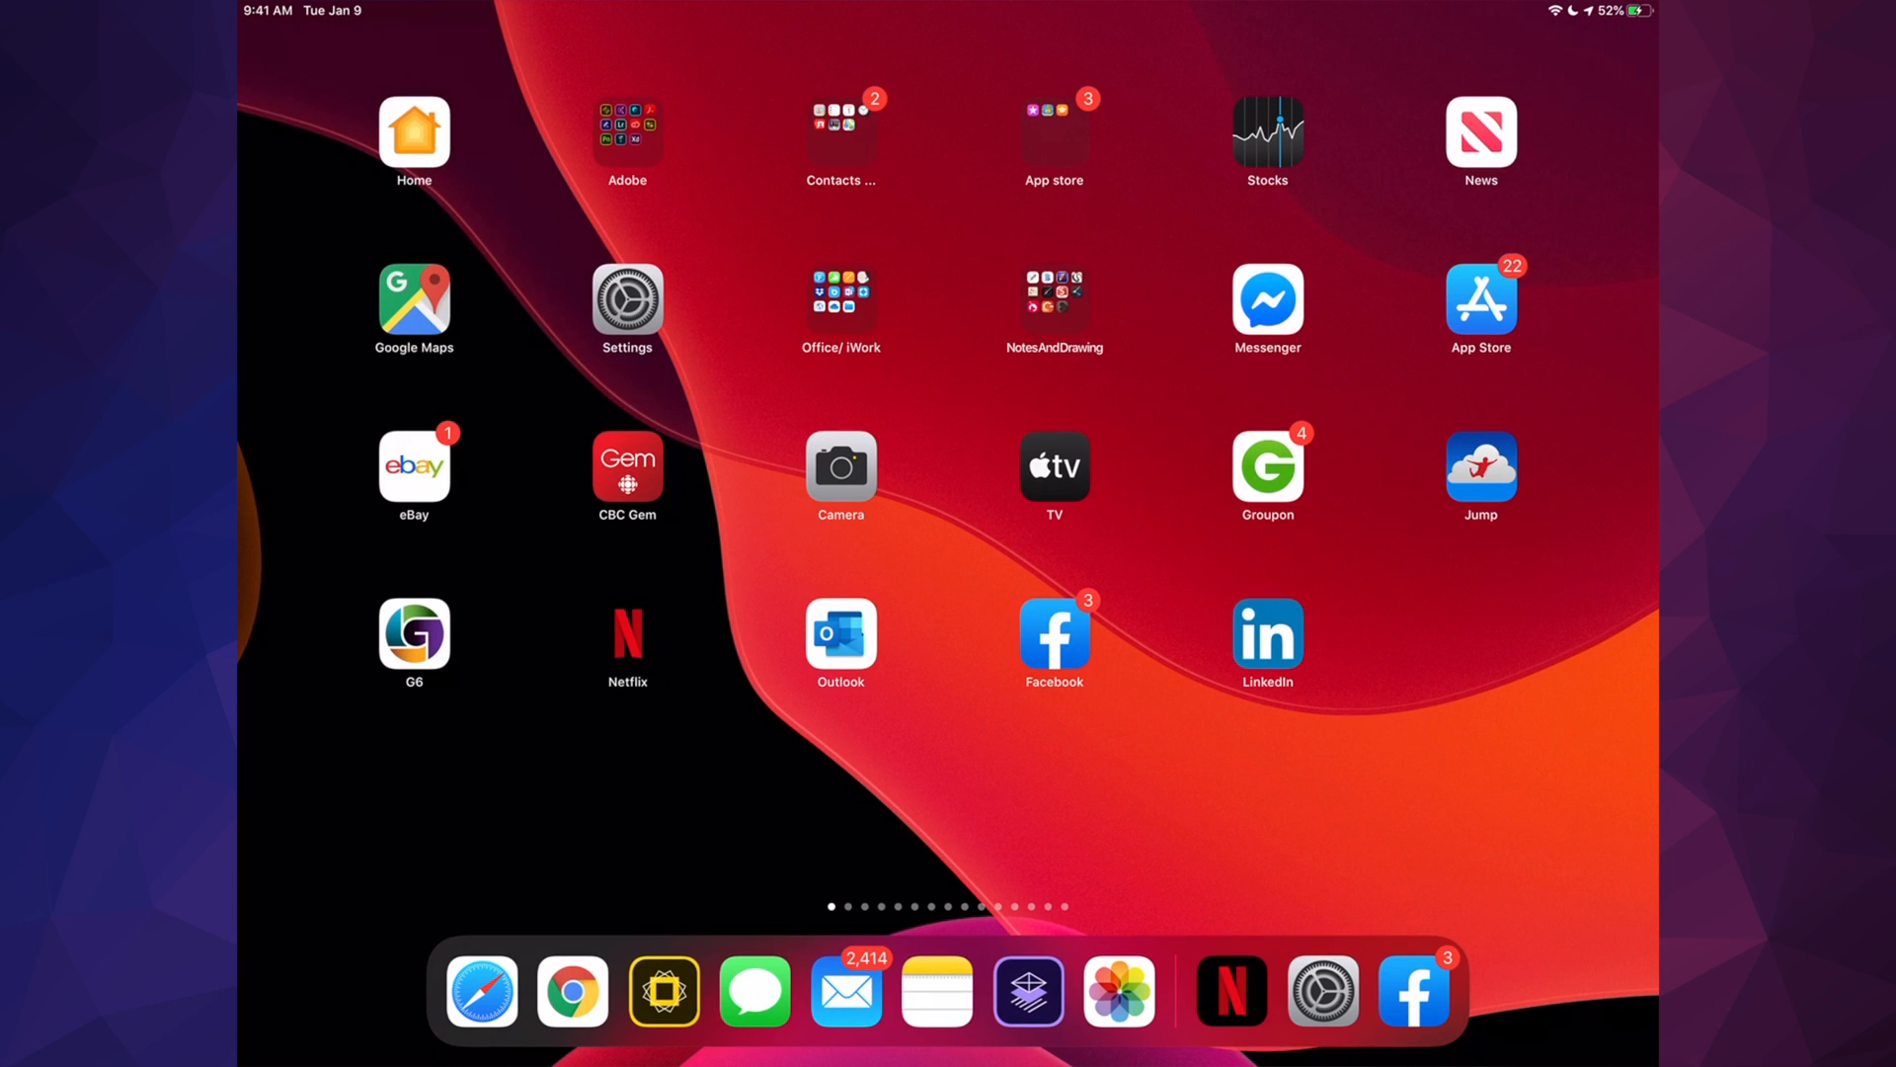